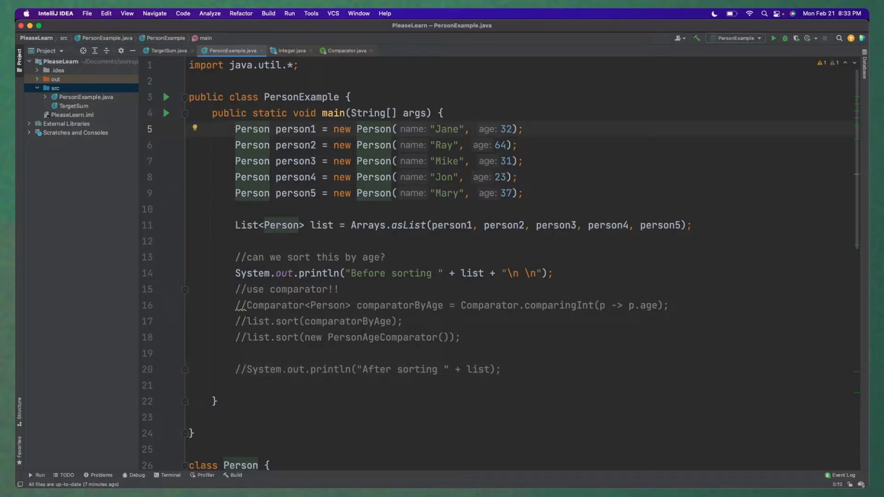
# Step: Review the Person class fields and its toString override in PersonExample.java
pyautogui.scroll(-3)
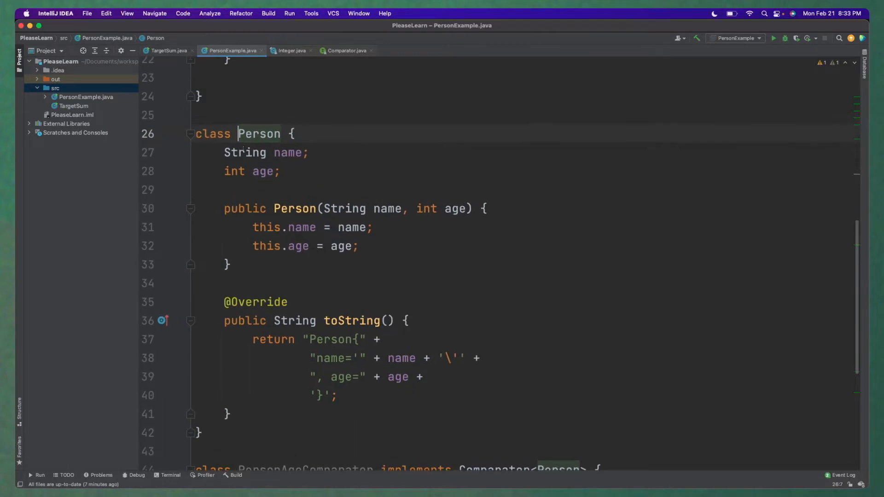
pyautogui.click(287, 152)
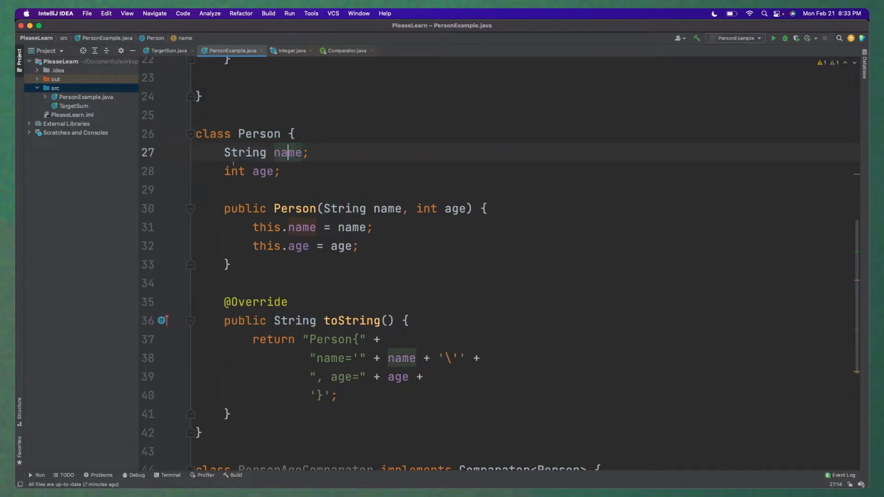
pyautogui.click(260, 172)
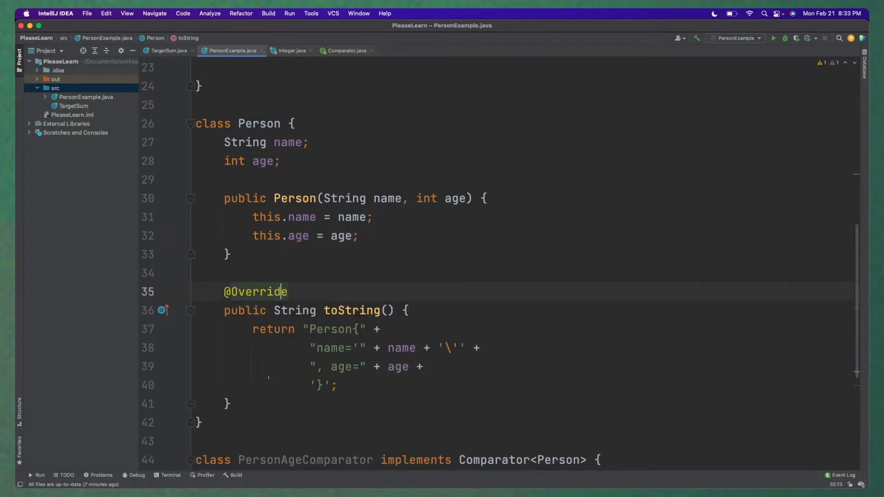
pyautogui.scroll(-3)
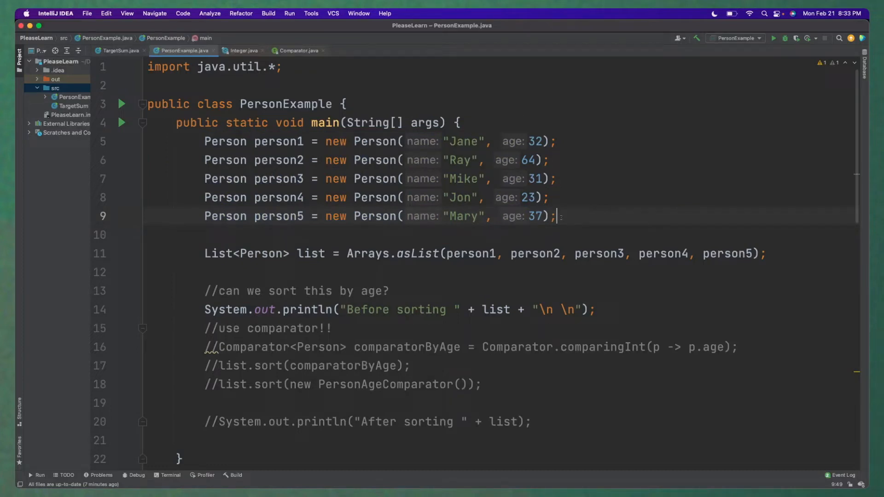
# Step: Run PersonExample so the 'Before sorting' list of five people prints, exiting with code 0
pyautogui.click(529, 159)
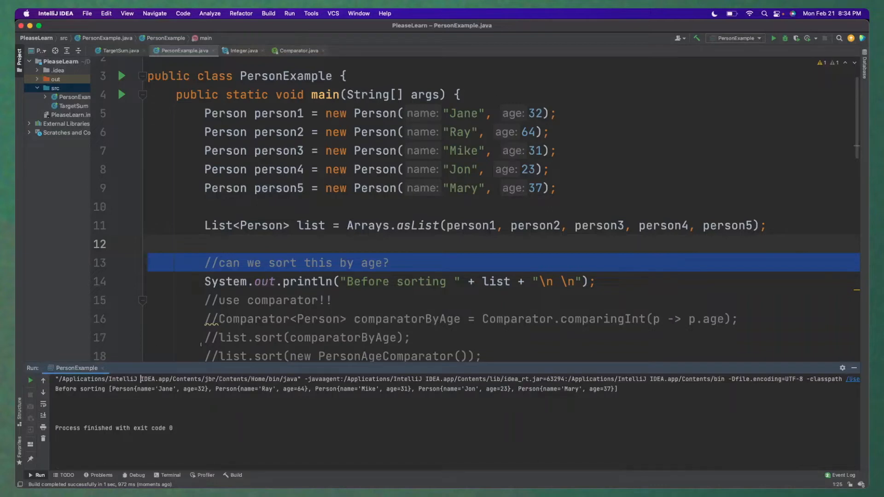
pyautogui.doubleClick(470, 226)
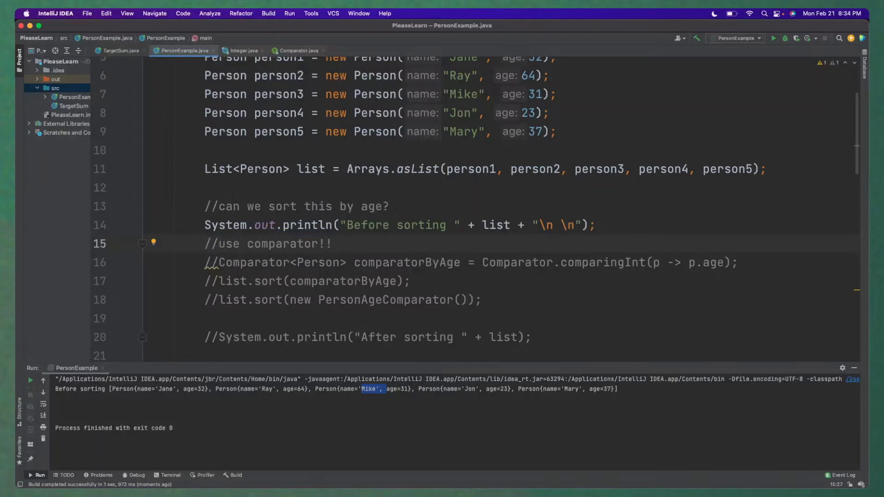
# Step: Scroll to PersonAgeComparator and review its compare method over two Person parameters
pyautogui.scroll(-3)
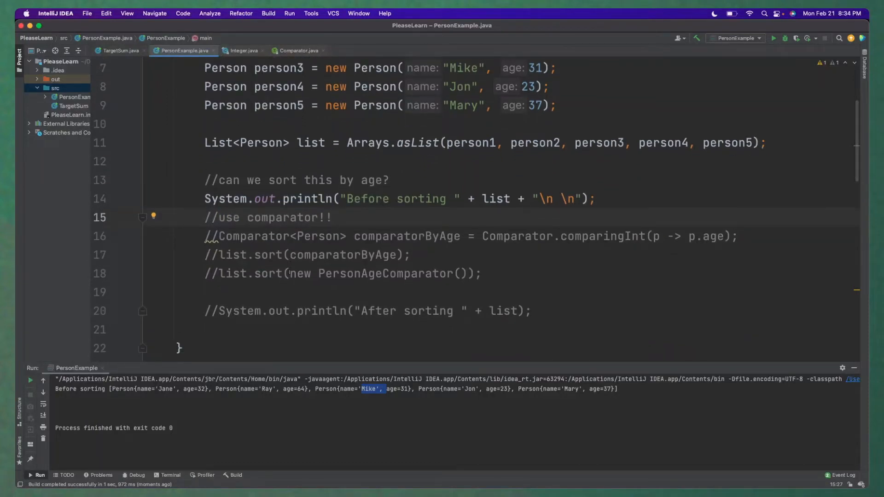
pyautogui.scroll(-3)
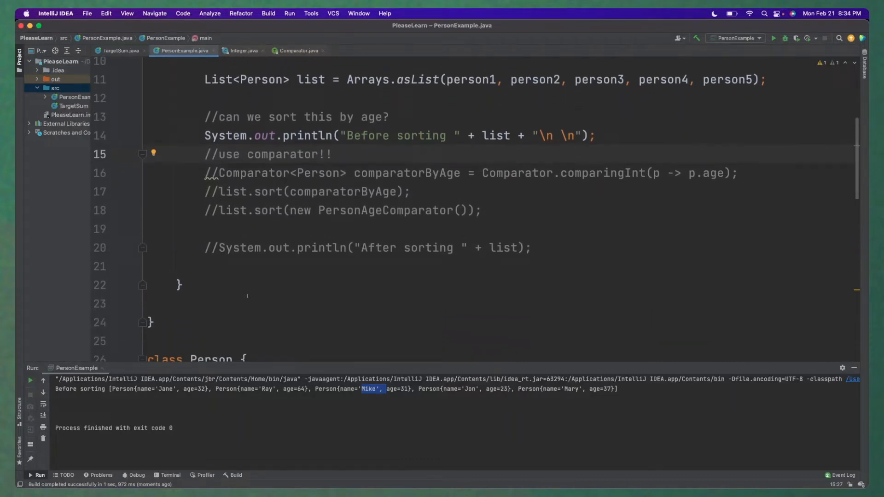
pyautogui.scroll(-3)
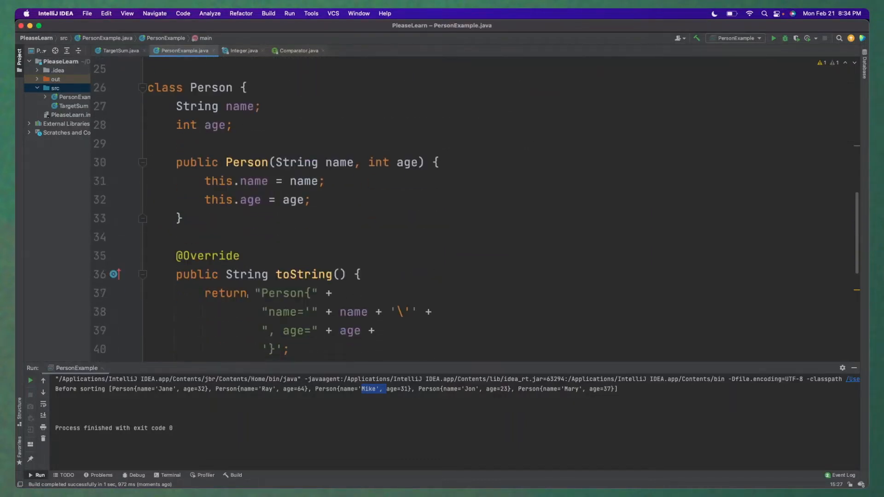
pyautogui.scroll(-3)
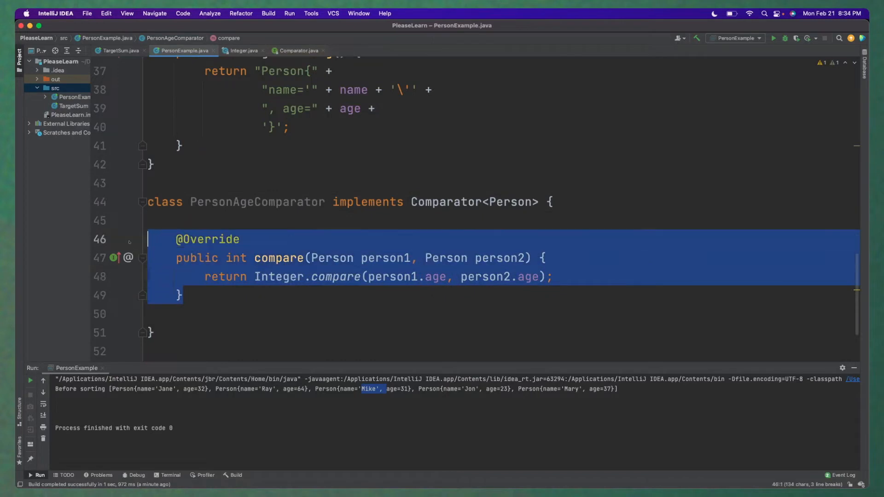
pyautogui.click(280, 258)
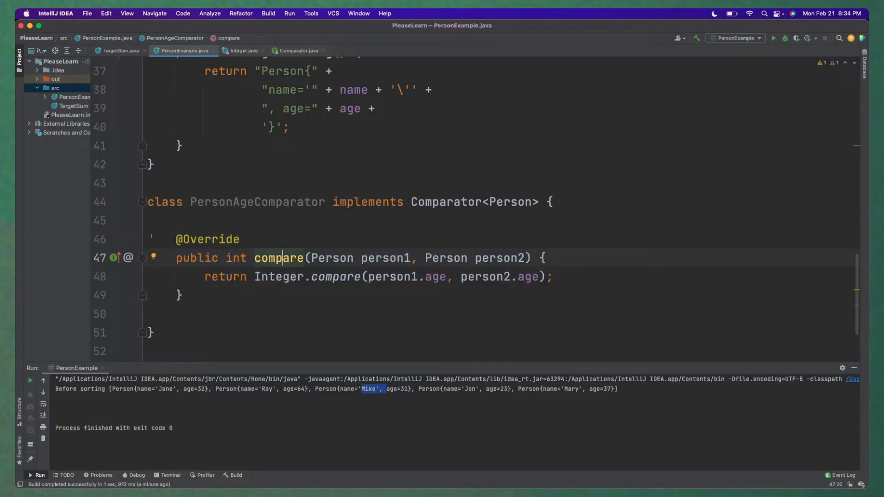
pyautogui.doubleClick(257, 201)
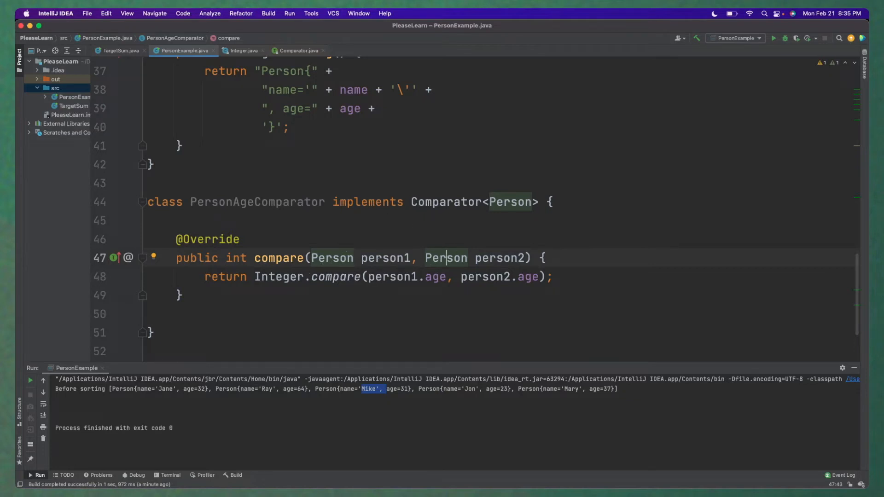
# Step: Navigate from compare into the Integer.compare library source showing its -1/0/1 logic
pyautogui.doubleClick(385, 257)
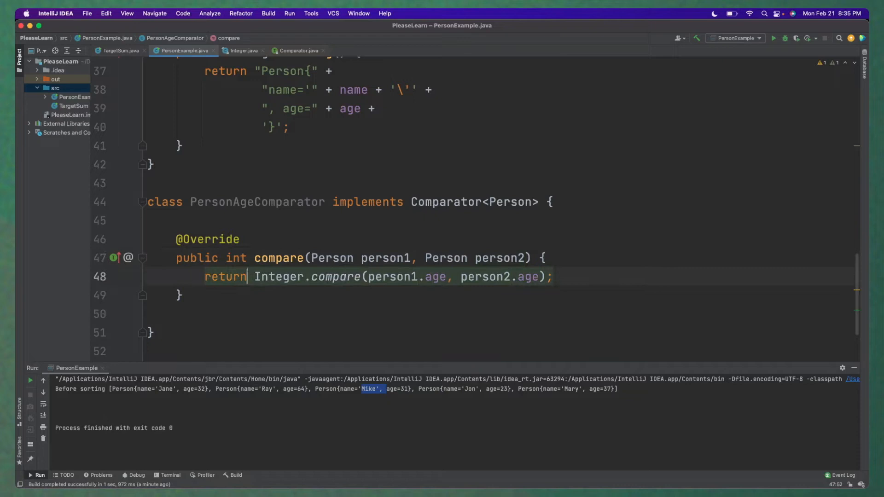
pyautogui.doubleClick(335, 276)
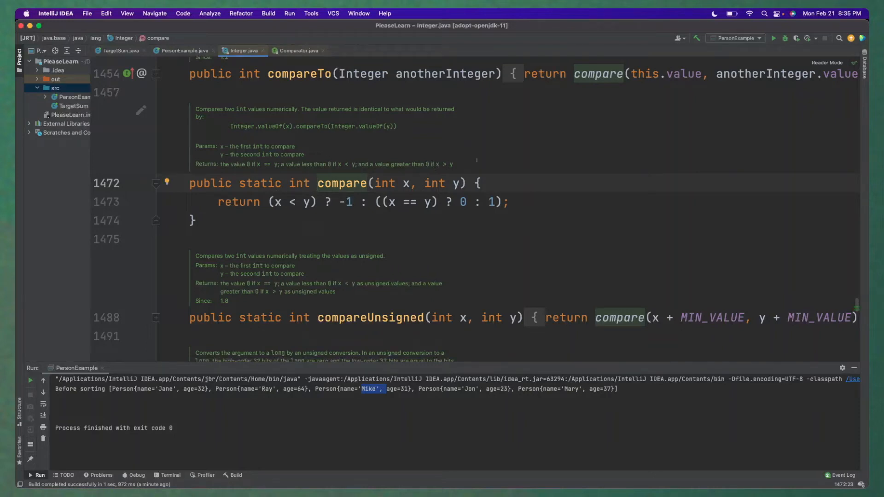
pyautogui.click(181, 50)
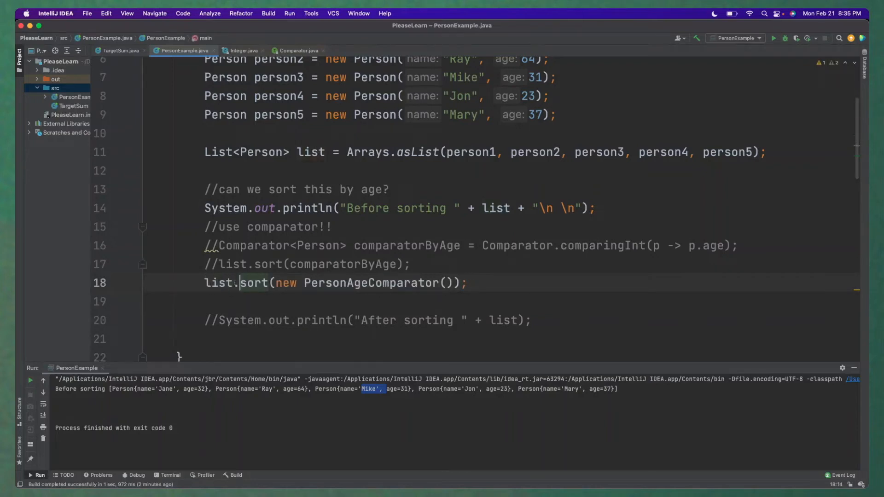
# Step: Pass new PersonAgeComparator() to list.sort, peek at List.sort's source, and return to PersonExample
pyautogui.moveTo(276, 283); pyautogui.dragTo(416, 282)
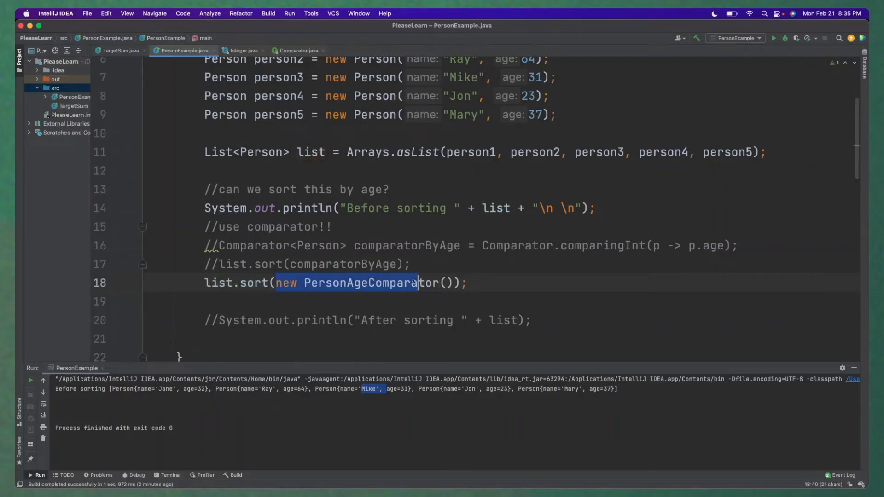
pyautogui.press('Delete')
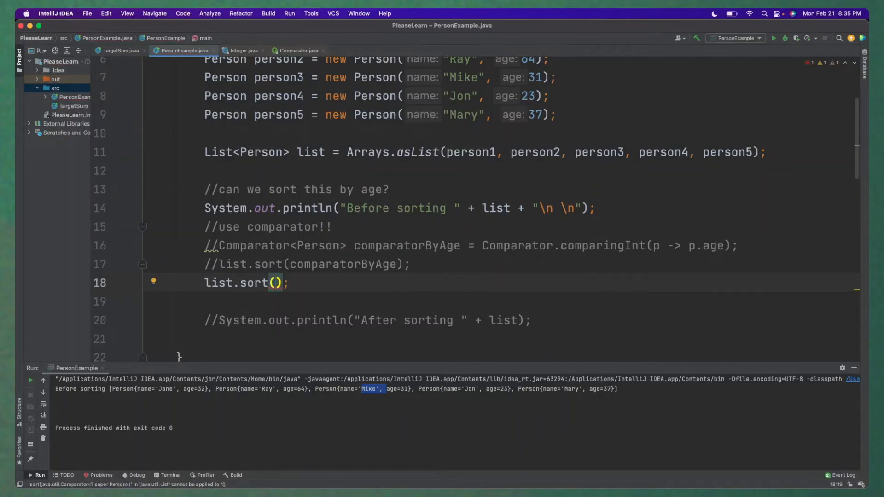
pyautogui.write('PersonAgeComparator(')
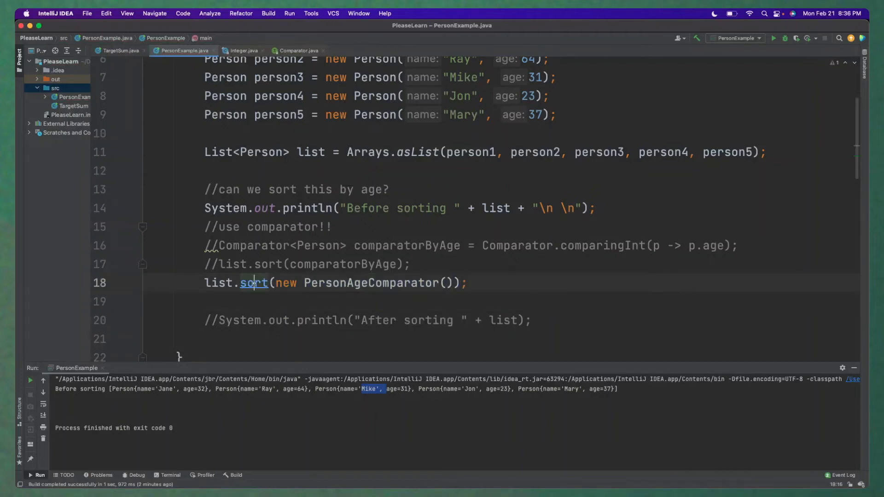
pyautogui.click(254, 283)
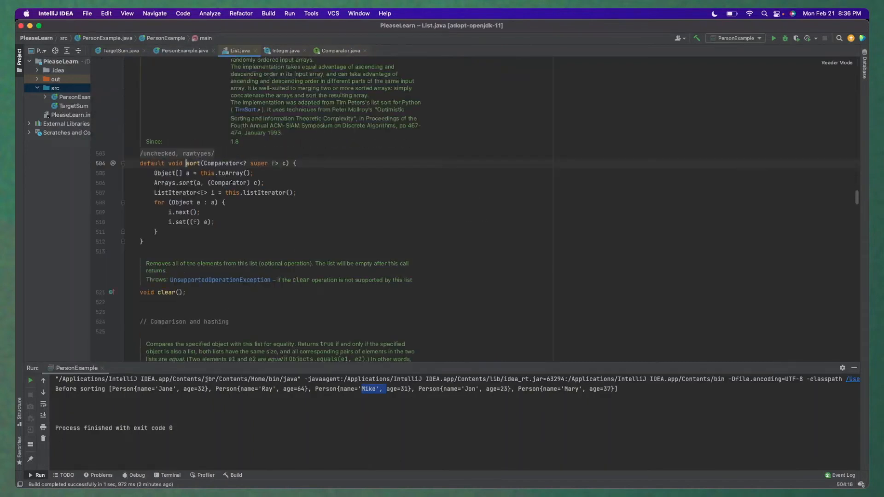
pyautogui.click(183, 51)
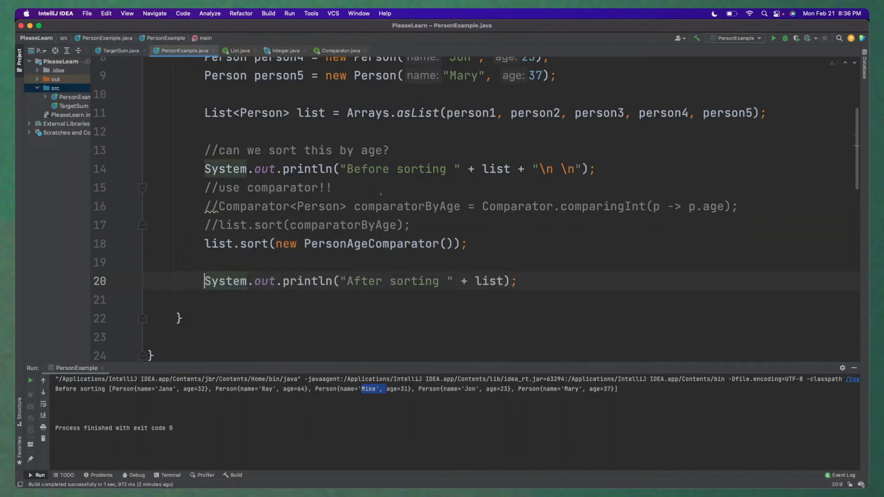
# Step: Rerun PersonExample to print the list sorted by age, then navigate into Comparator.comparingInt
pyautogui.click(333, 187)
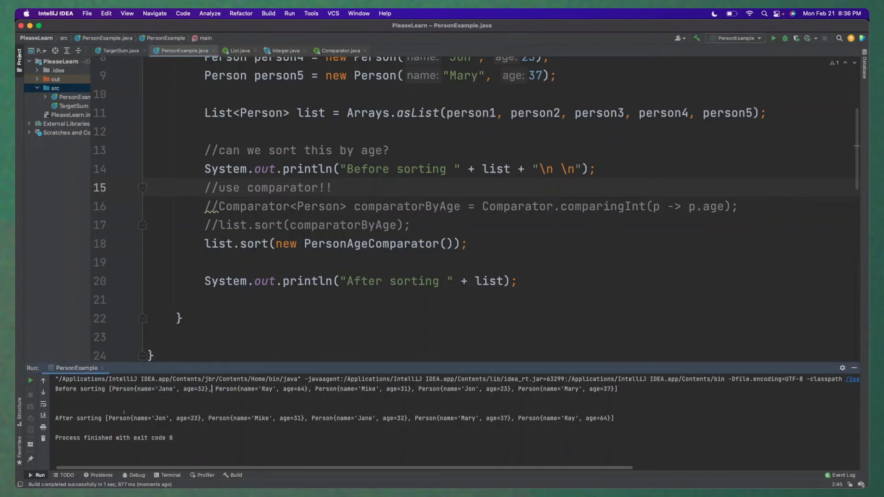
pyautogui.doubleClick(181, 418)
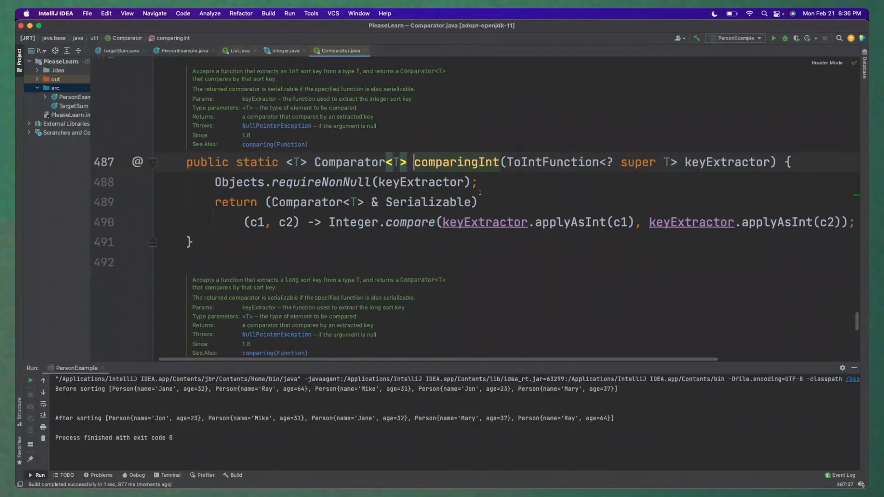
# Step: Review comparingInt in Comparator.java, then return to PersonExample's comparatorByAge using p -> p.age
pyautogui.scroll(-3)
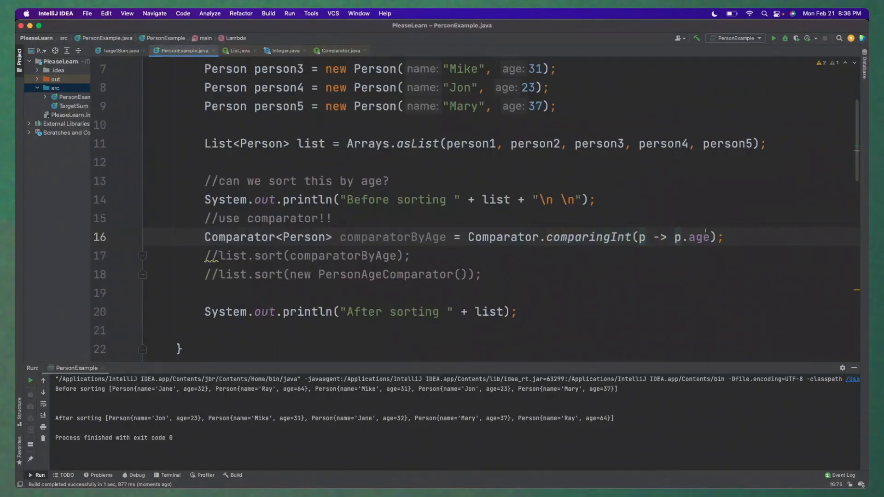
pyautogui.doubleClick(697, 237)
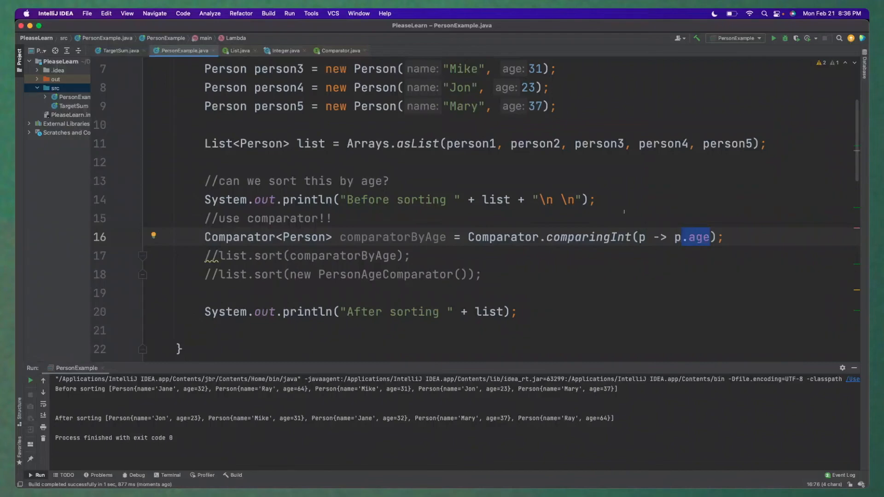
pyautogui.scroll(-3)
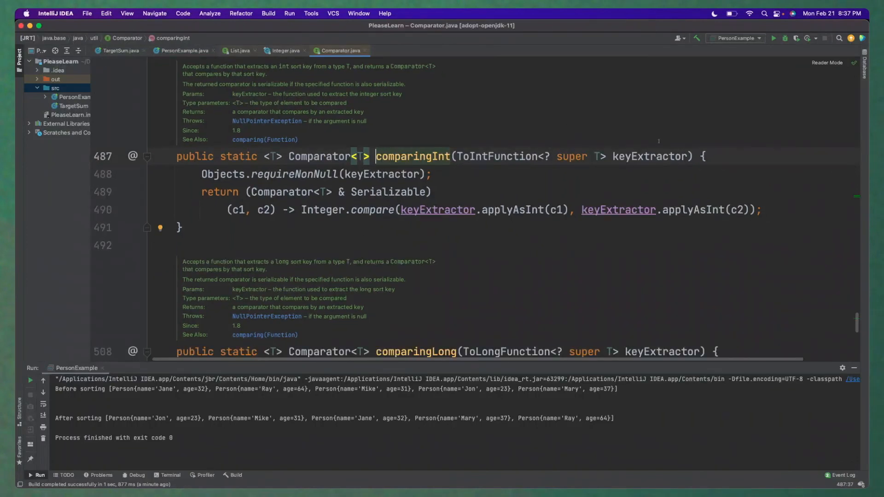
pyautogui.click(184, 51)
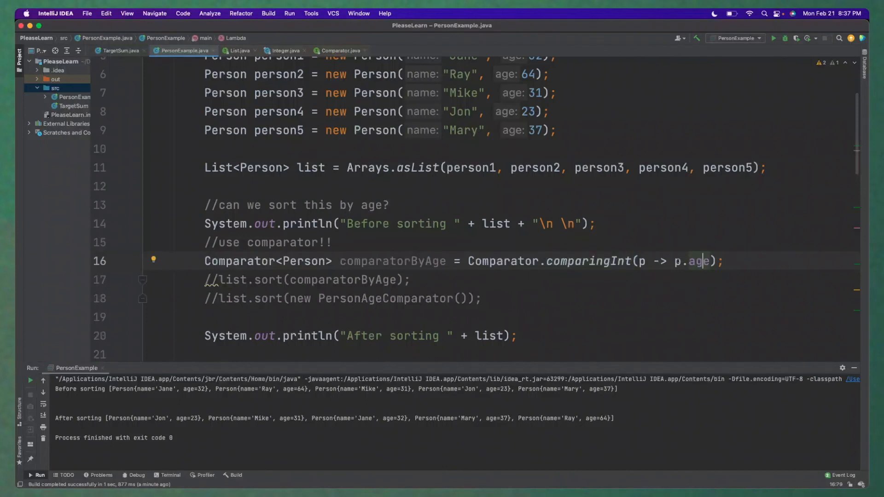
pyautogui.scroll(-3)
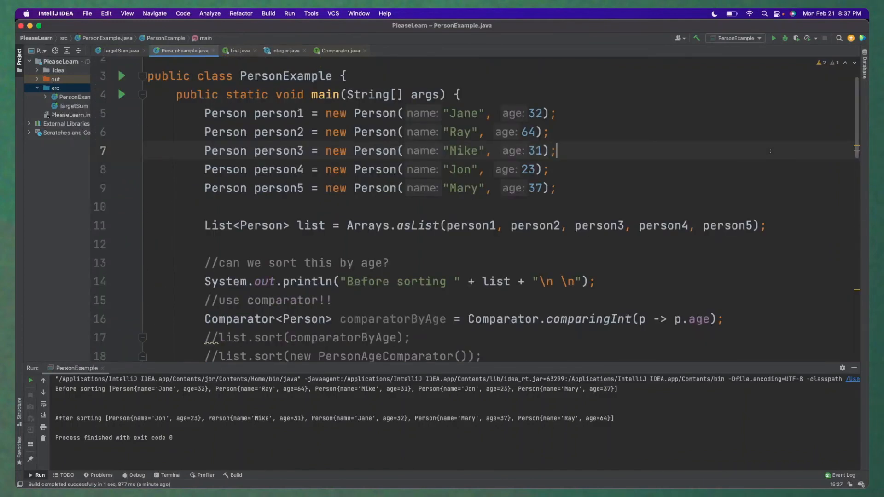
# Step: Sort with list.sort(comparatorByAge), rerun, and check a Person entry in the age-ordered output
pyautogui.scroll(-3)
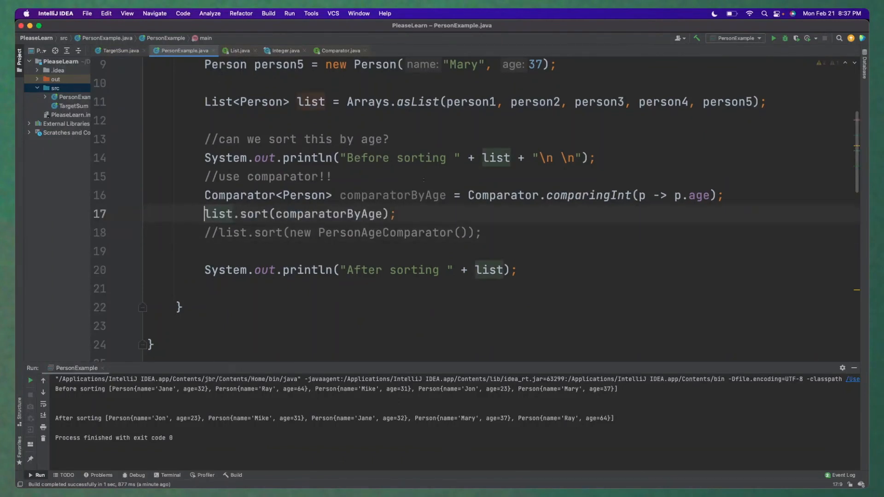
pyautogui.click(409, 196)
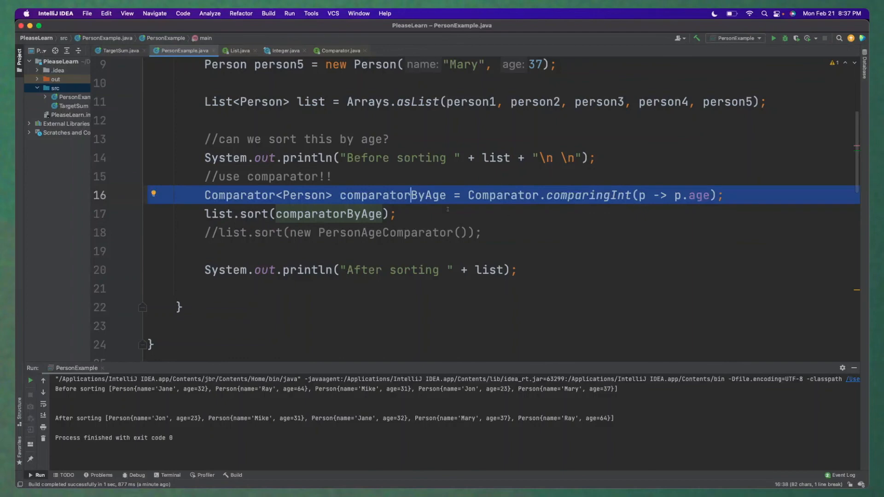
pyautogui.doubleClick(327, 214)
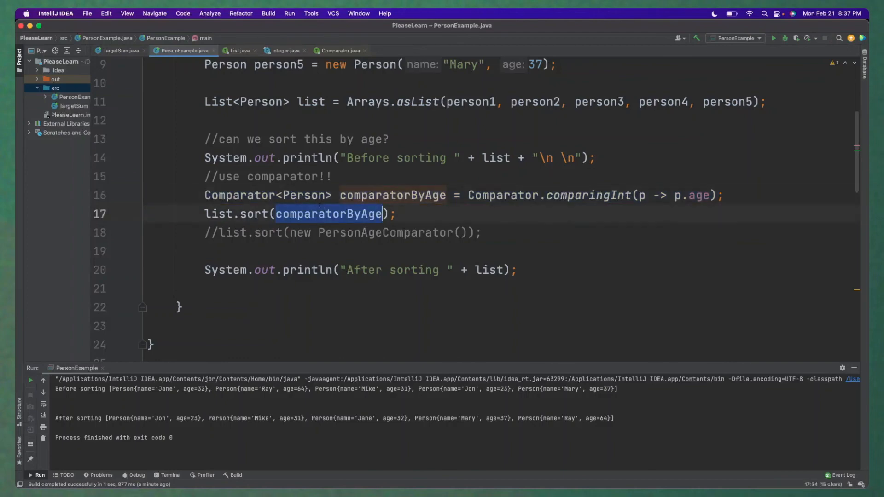
pyautogui.scroll(-3)
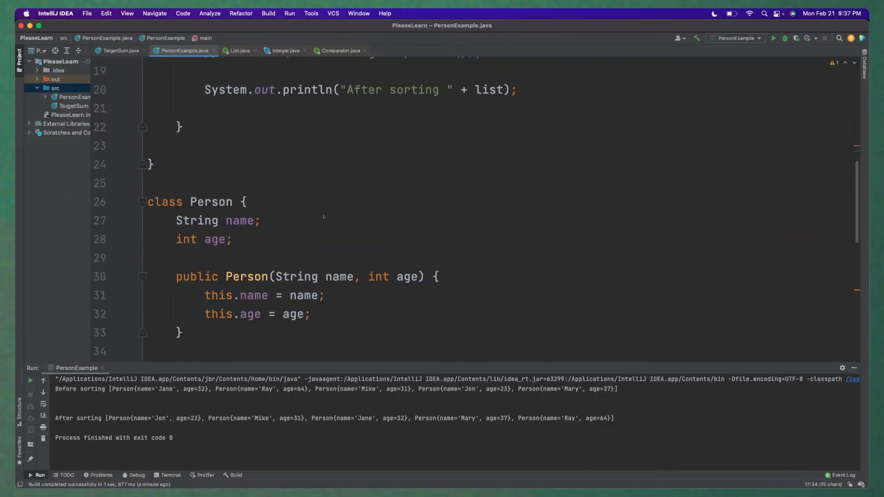
pyautogui.scroll(-3)
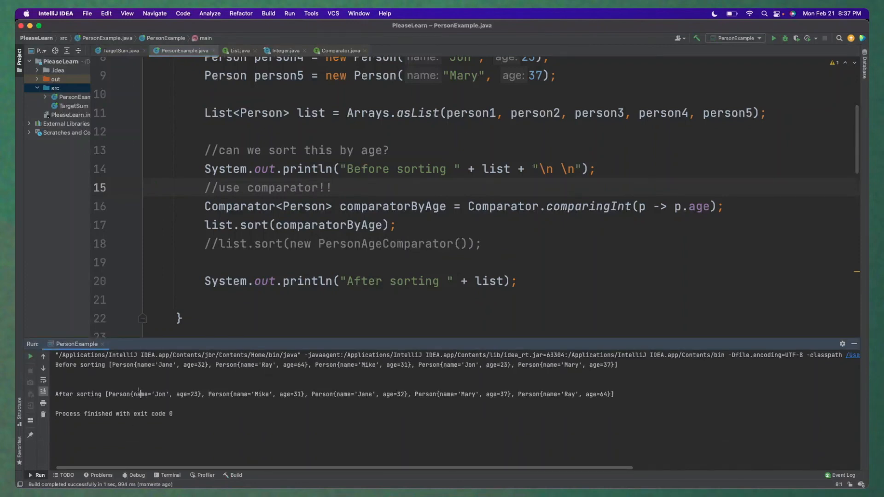
pyautogui.doubleClick(321, 394)
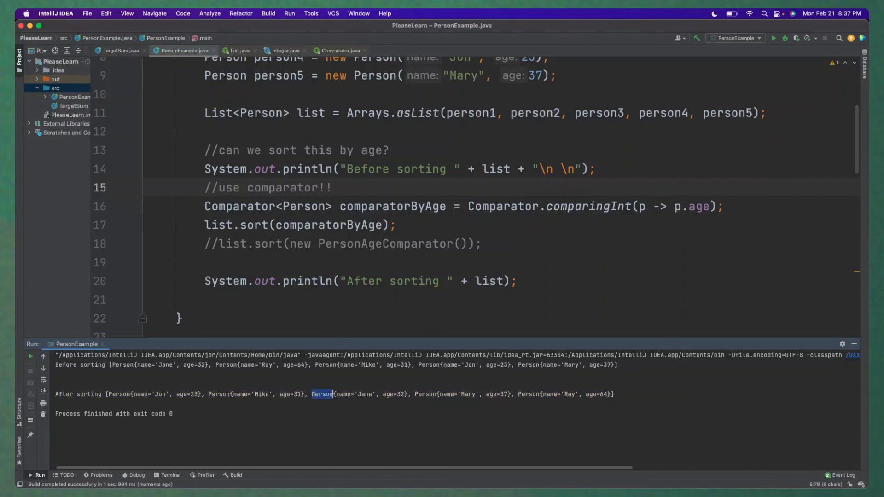